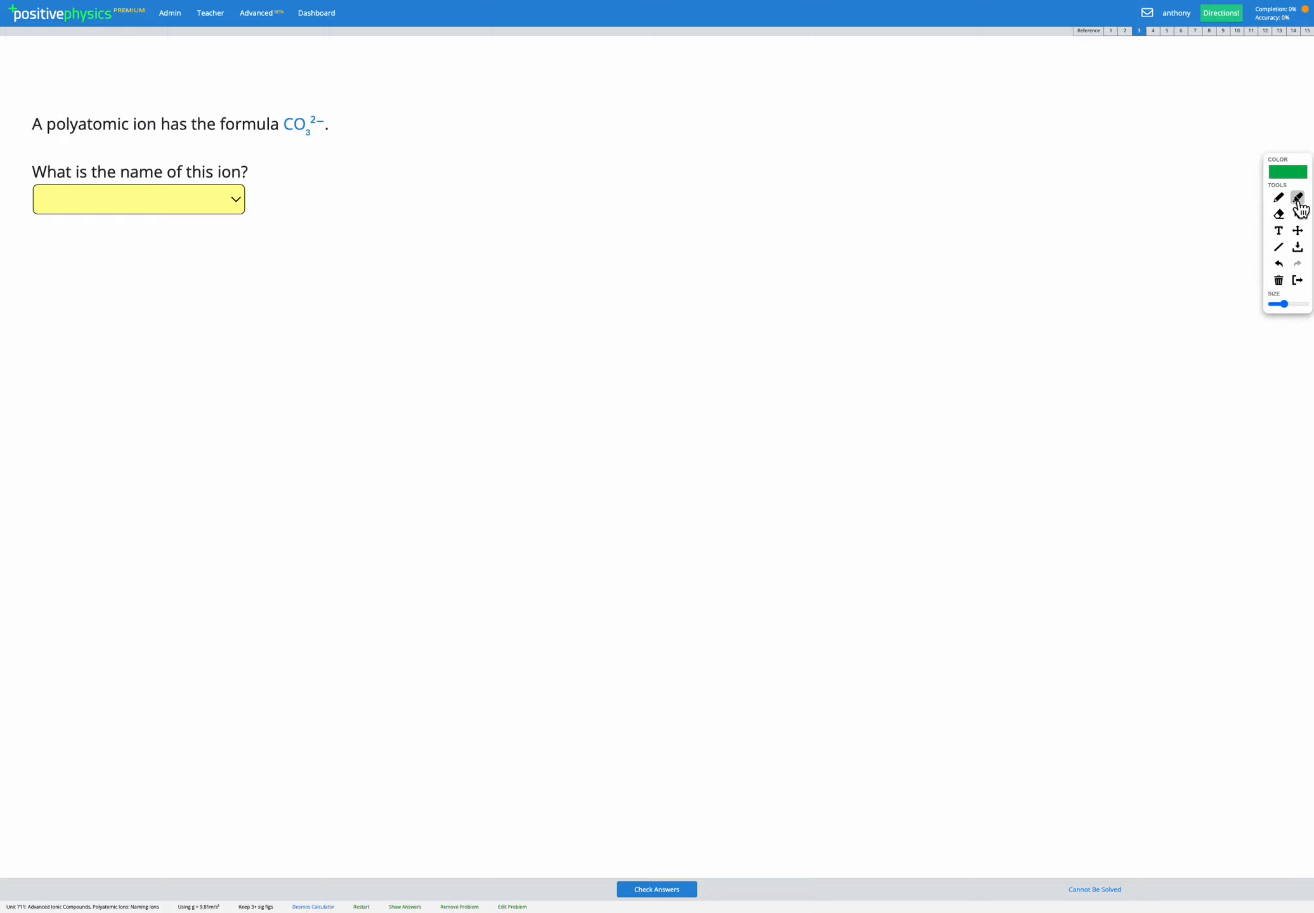
# Highlight 'polyatomic ion' in the question and switch to the pen tool.
pyautogui.moveTo(47, 123); pyautogui.dragTo(149, 123)
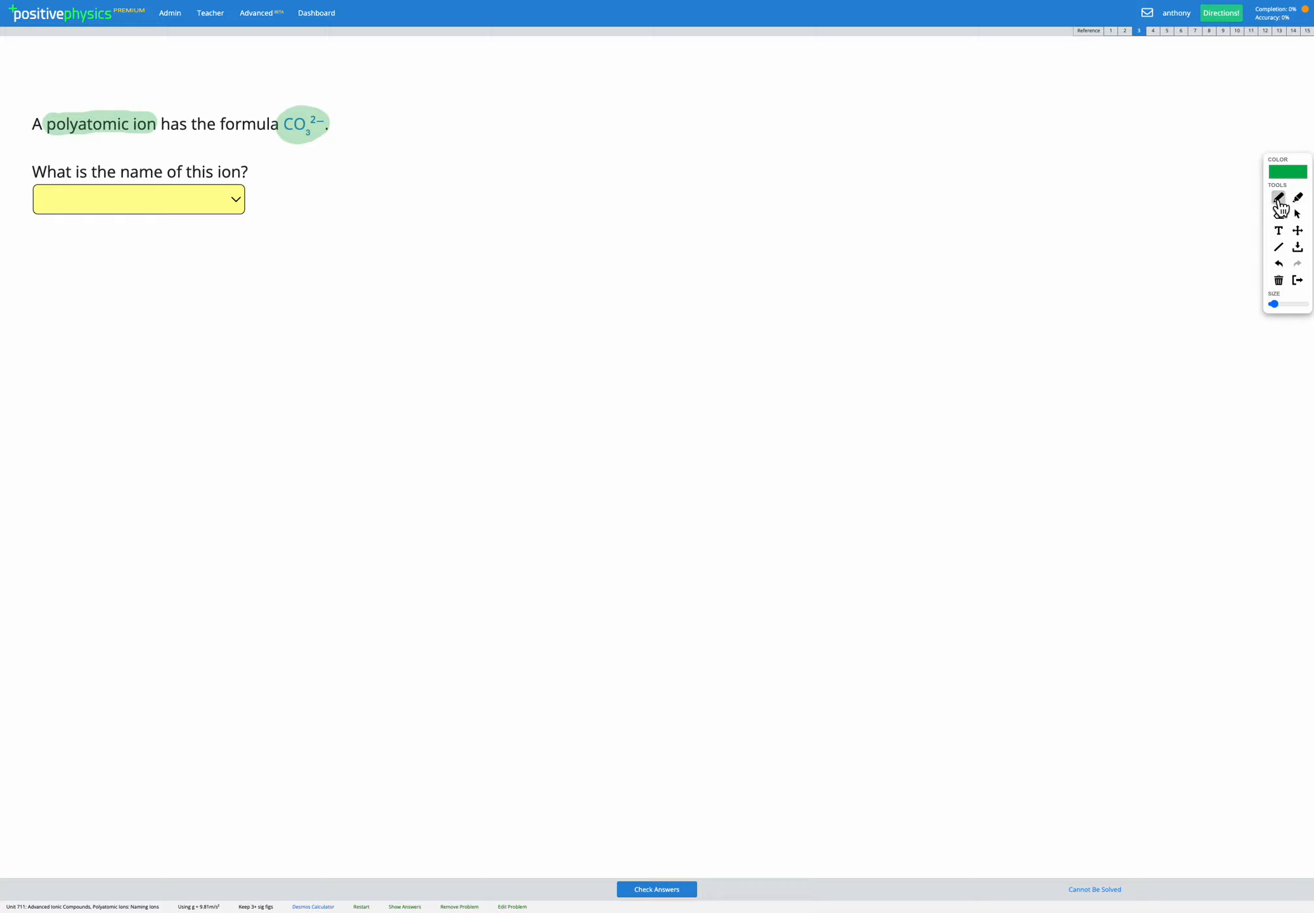
pyautogui.click(1277, 198)
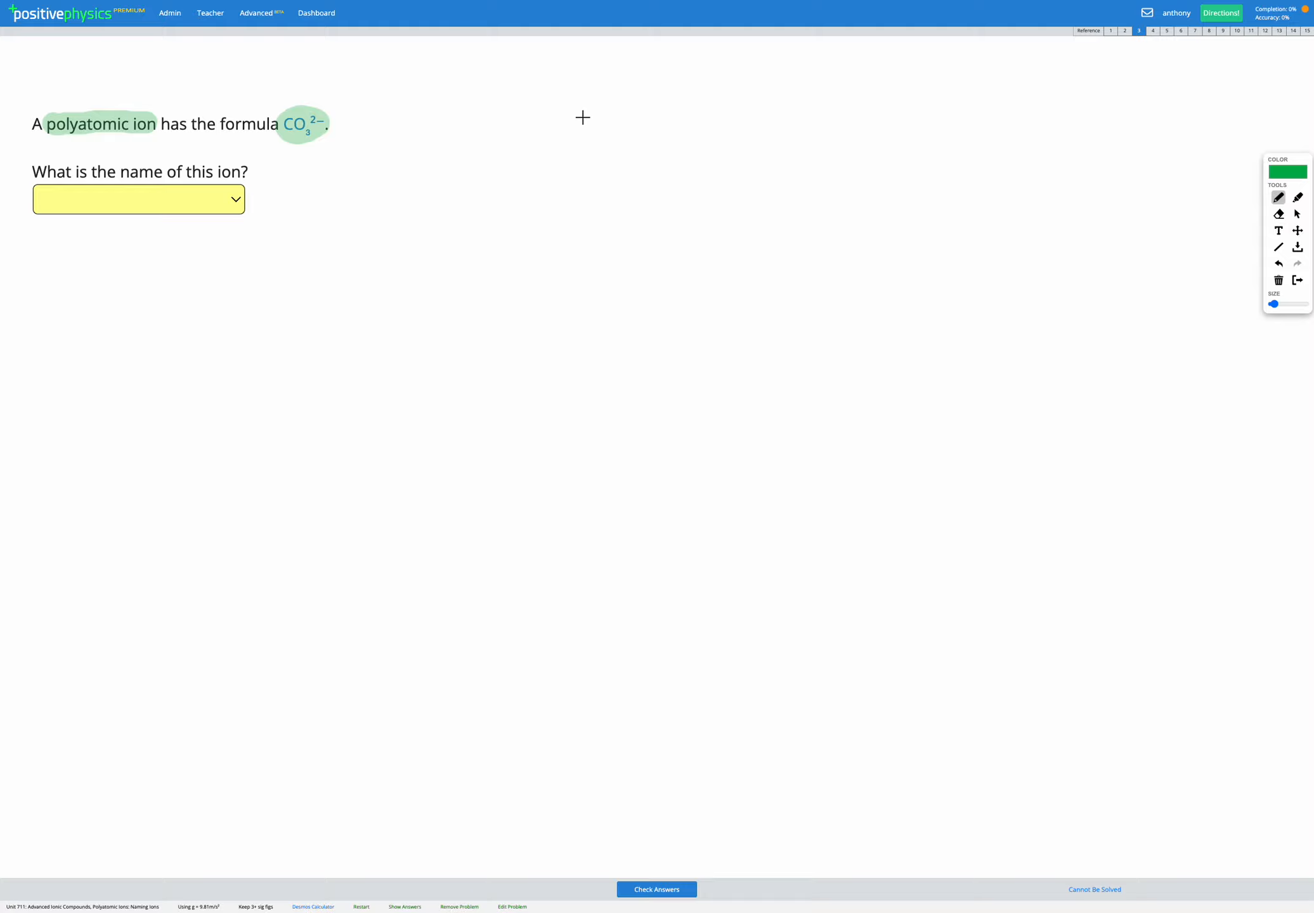
# Draw O with a 2− charge and begin the bracketed carbonate structure.
pyautogui.moveTo(579, 118); pyautogui.dragTo(578, 118)
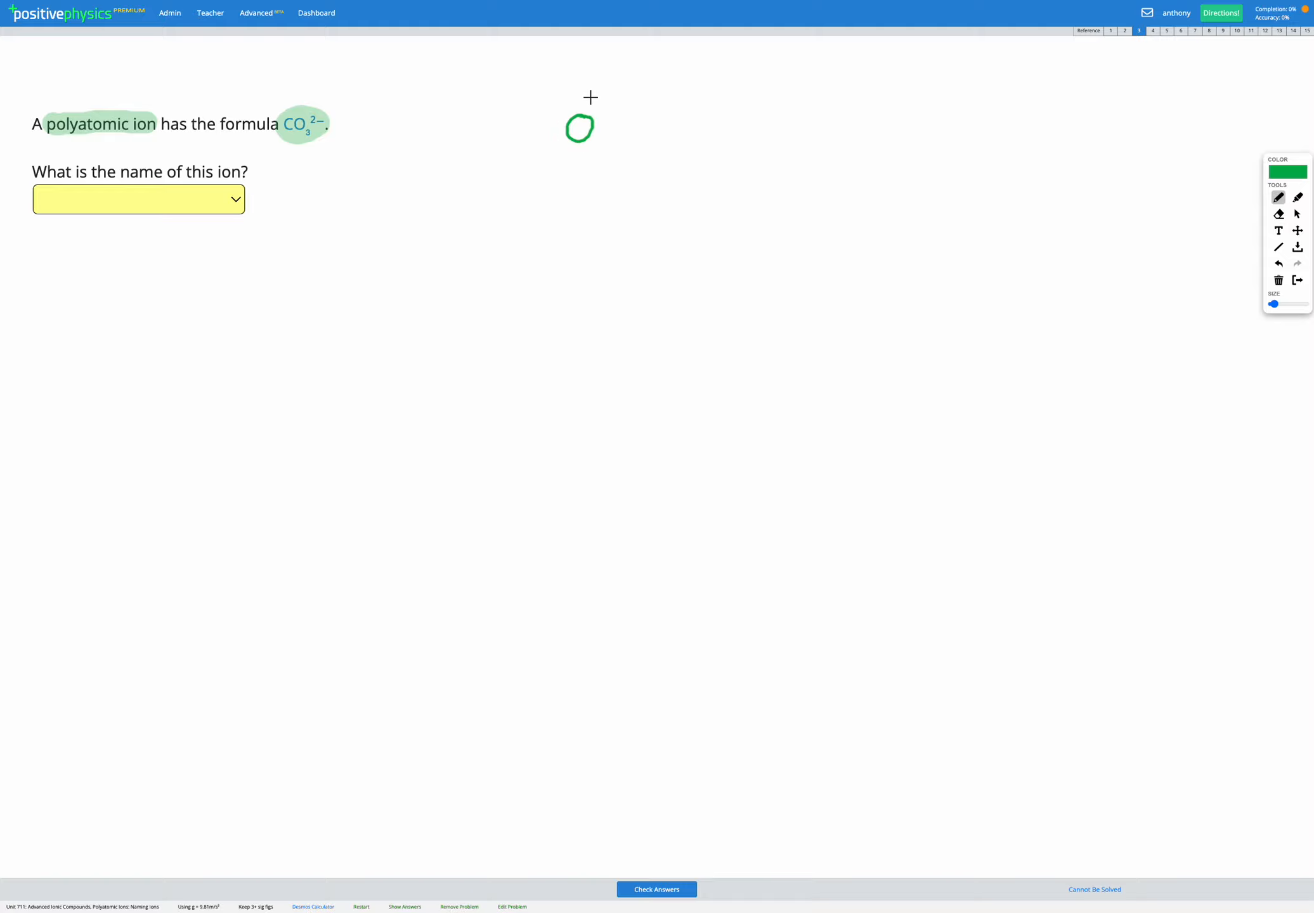
pyautogui.moveTo(594, 109); pyautogui.dragTo(624, 96)
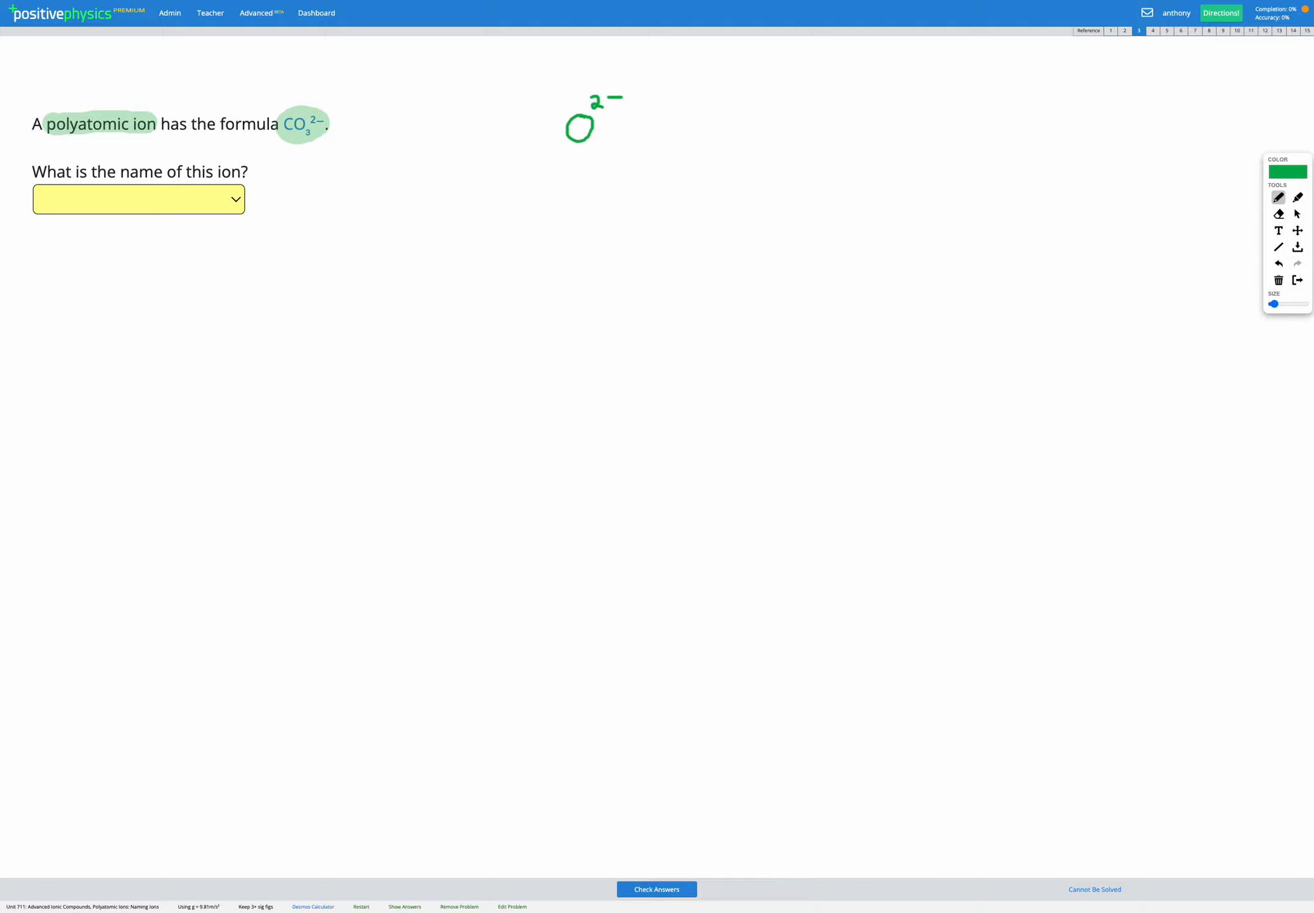
pyautogui.moveTo(615, 326); pyautogui.dragTo(666, 352)
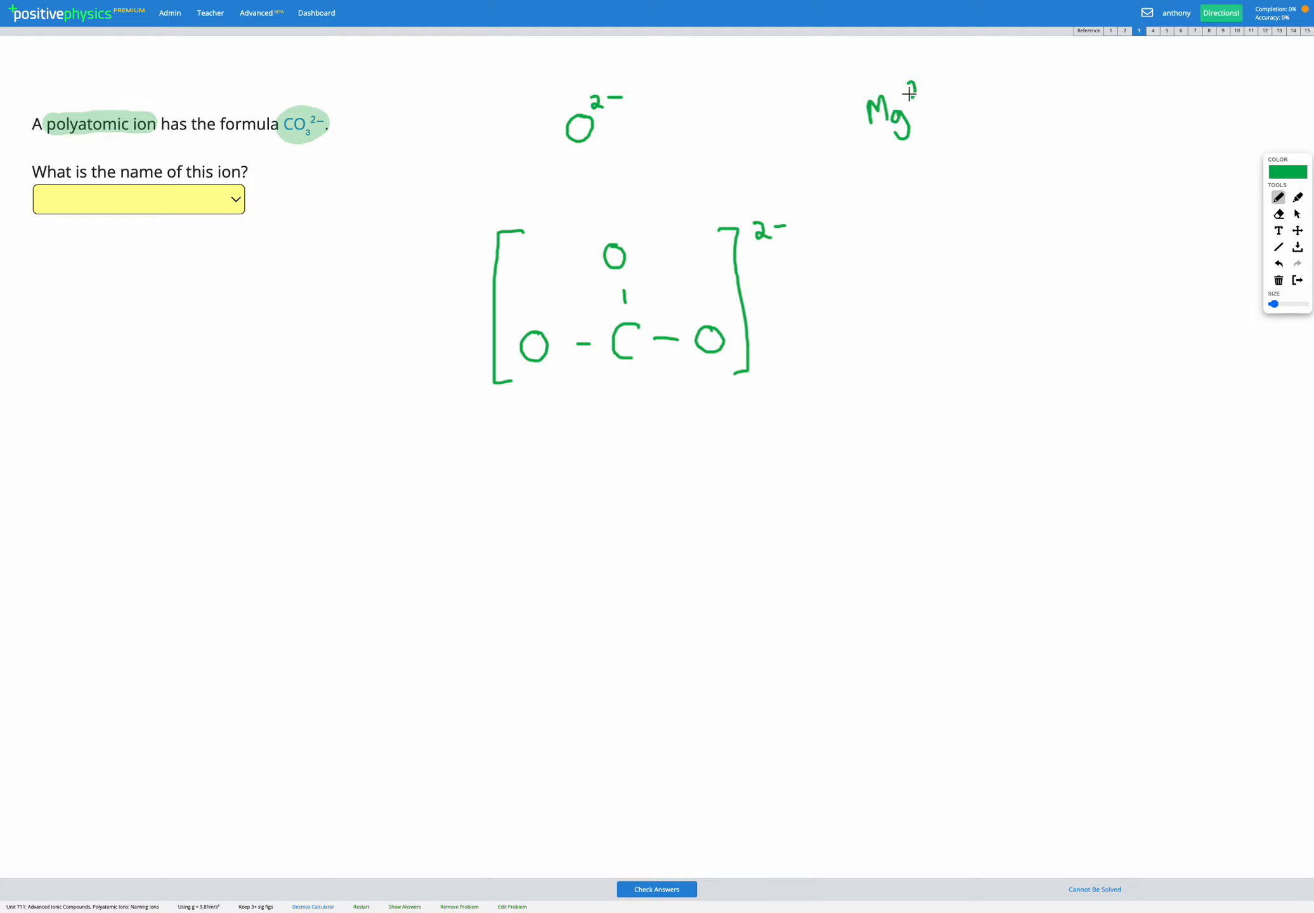
# Finish the magnesium 2+ charge and write magnesium beside the carbonate bracket.
pyautogui.moveTo(905, 89); pyautogui.dragTo(947, 104)
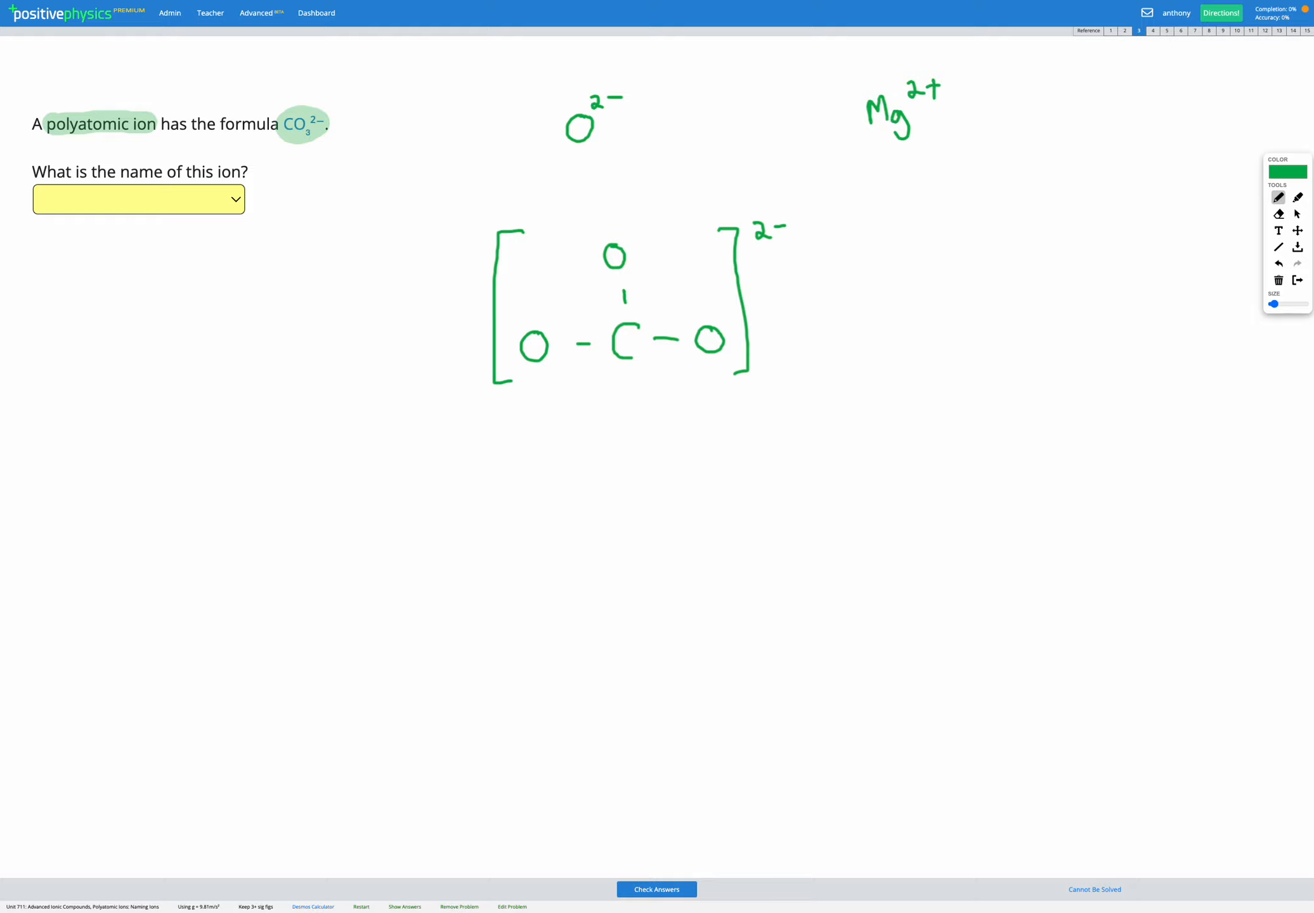
pyautogui.moveTo(781, 268); pyautogui.dragTo(803, 293)
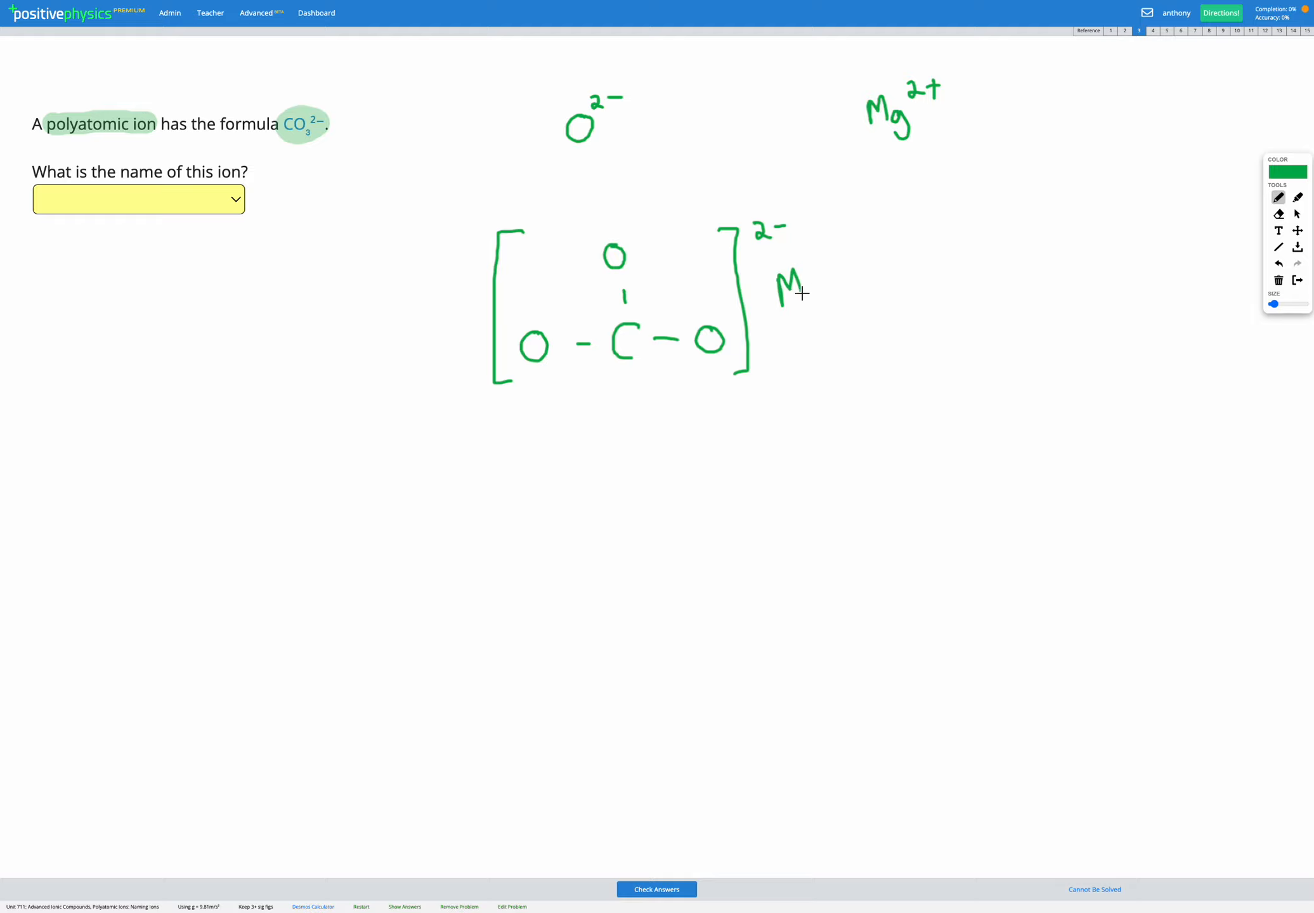
pyautogui.moveTo(795, 284); pyautogui.dragTo(846, 293)
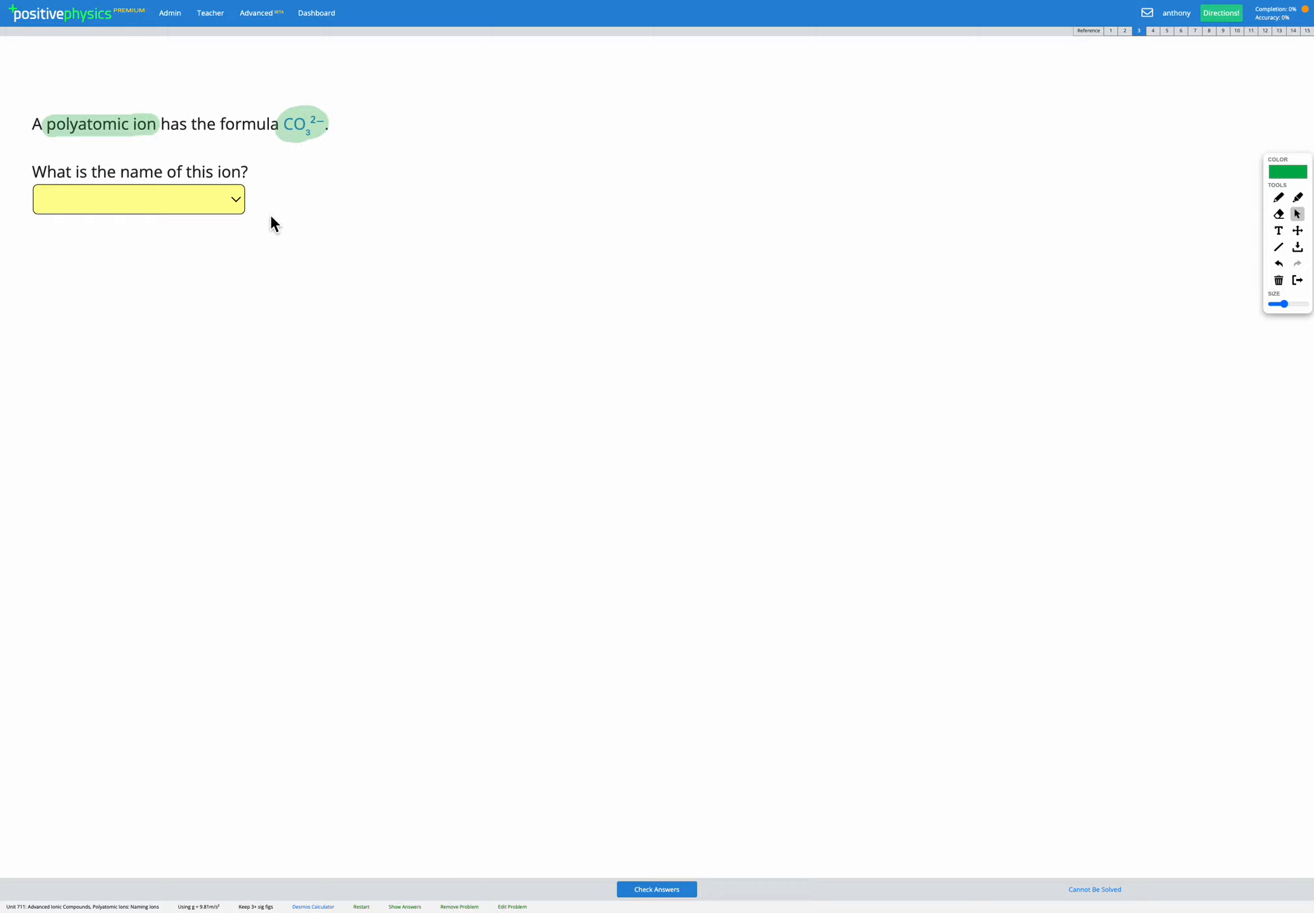
pyautogui.moveTo(263, 196)
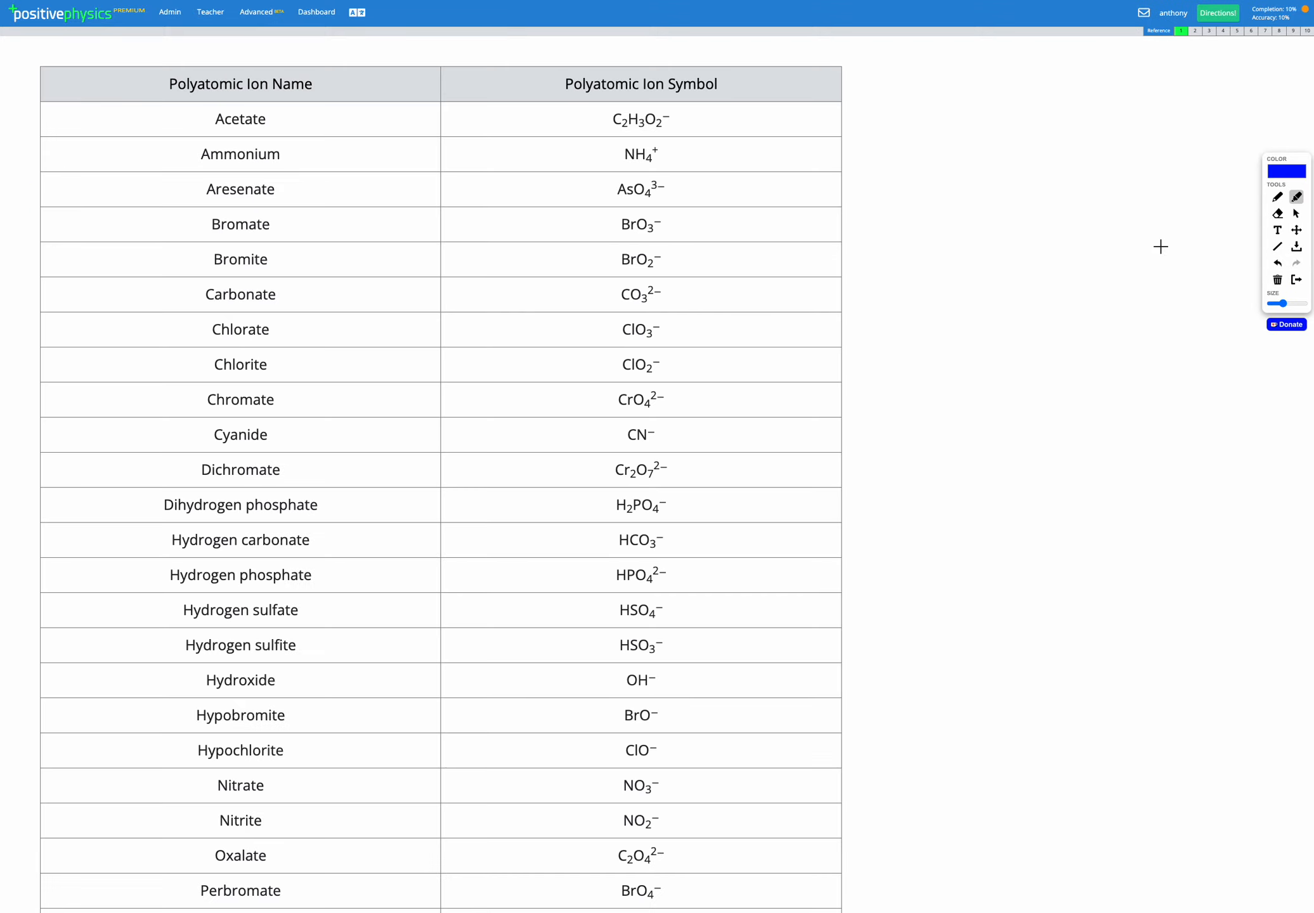
pyautogui.moveTo(651, 140)
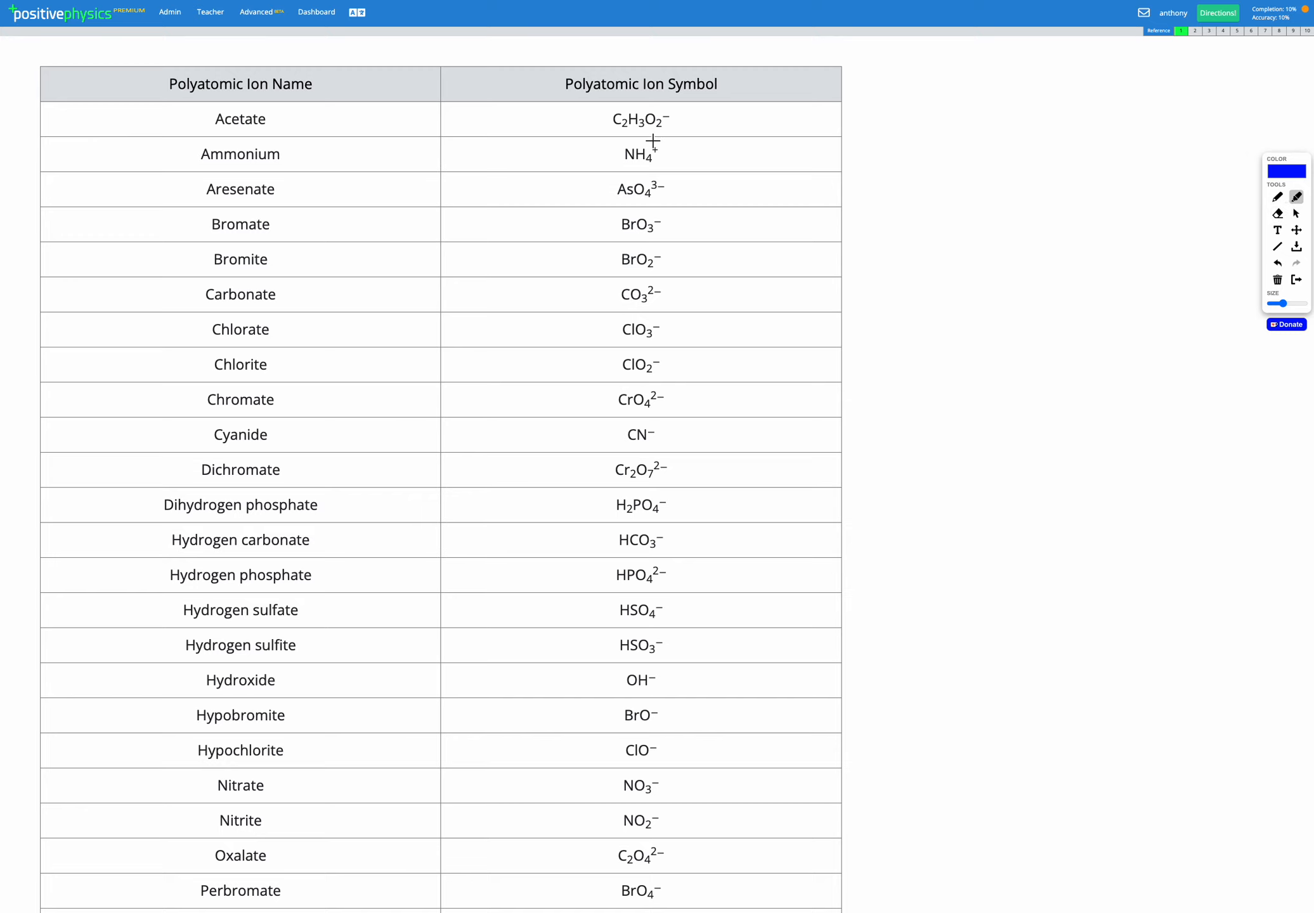
pyautogui.moveTo(667, 346)
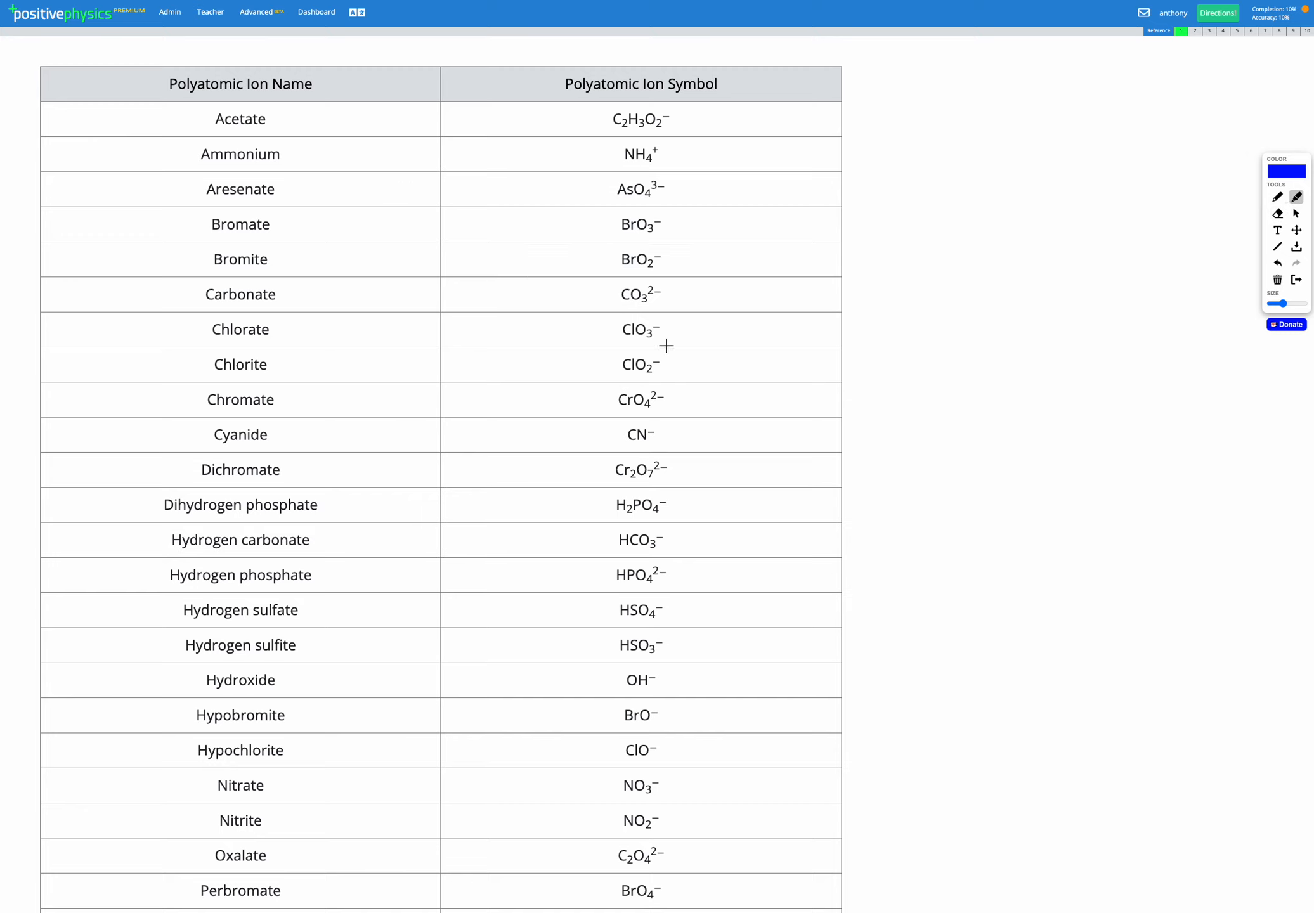
pyautogui.moveTo(686, 312)
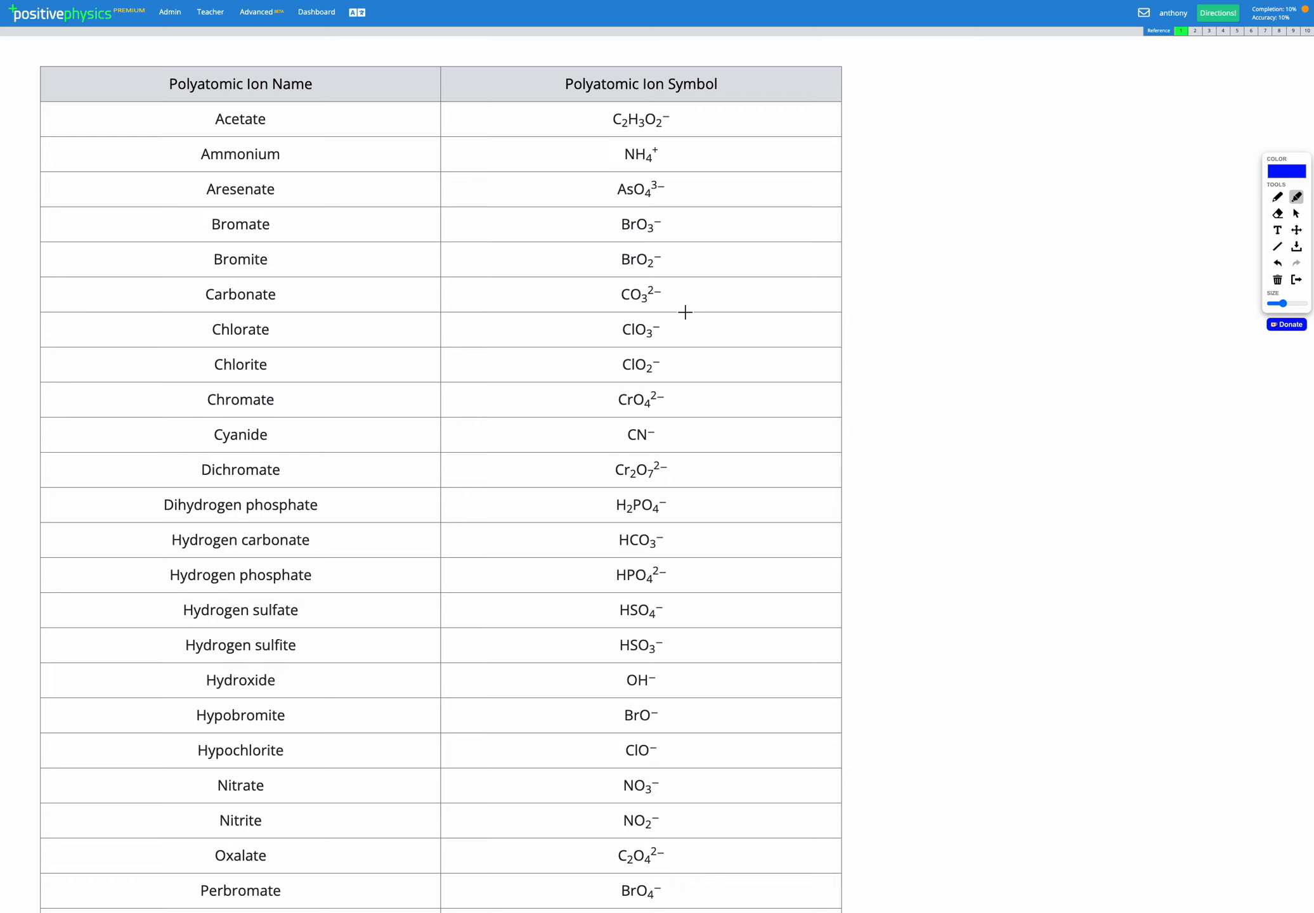
# Highlight CO3 2− in the Carbonate row and return to question 3.
pyautogui.doubleClick(638, 292)
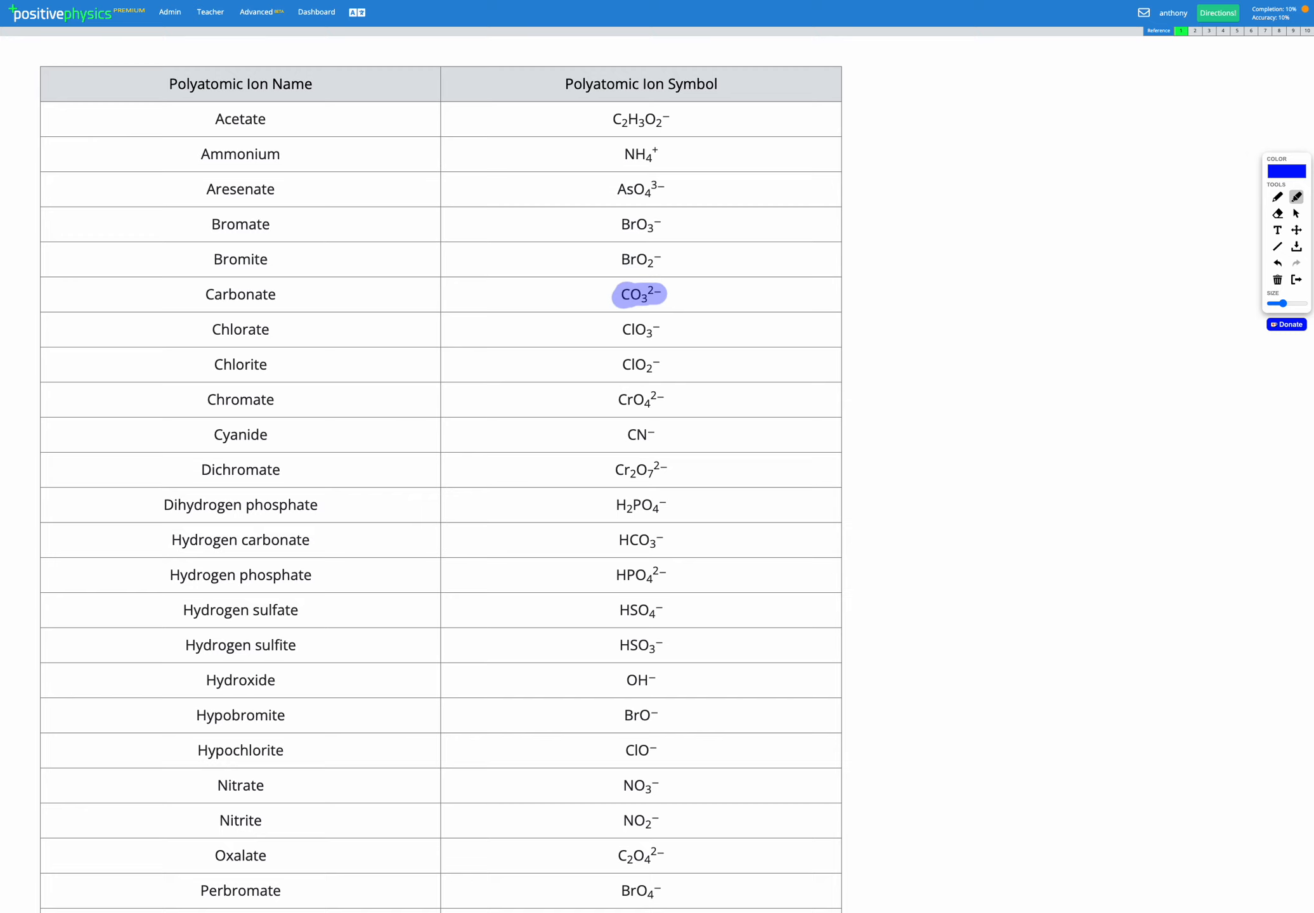
pyautogui.click(220, 294)
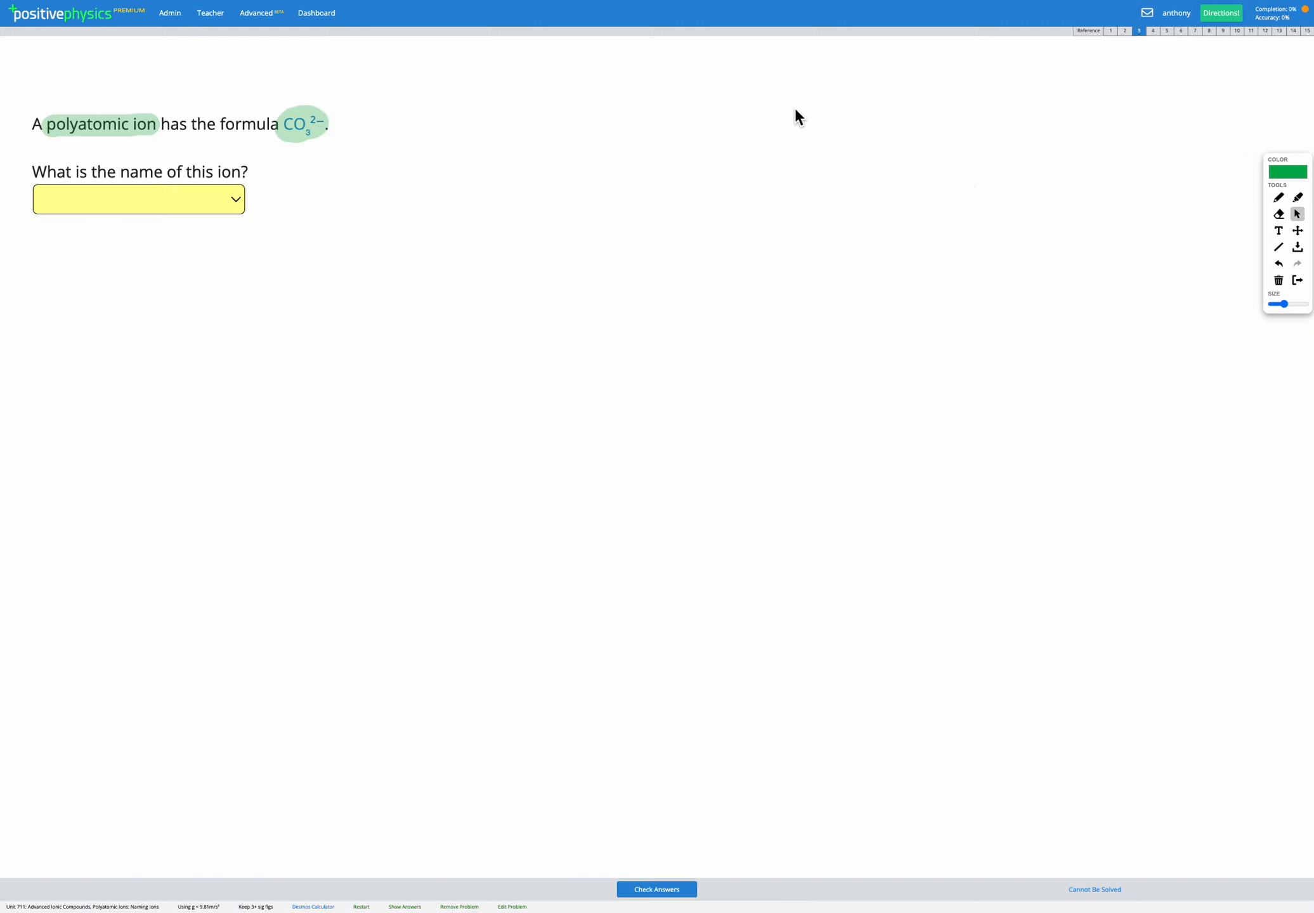
# Select Carbonate from the ion name dropdown.
pyautogui.click(138, 199)
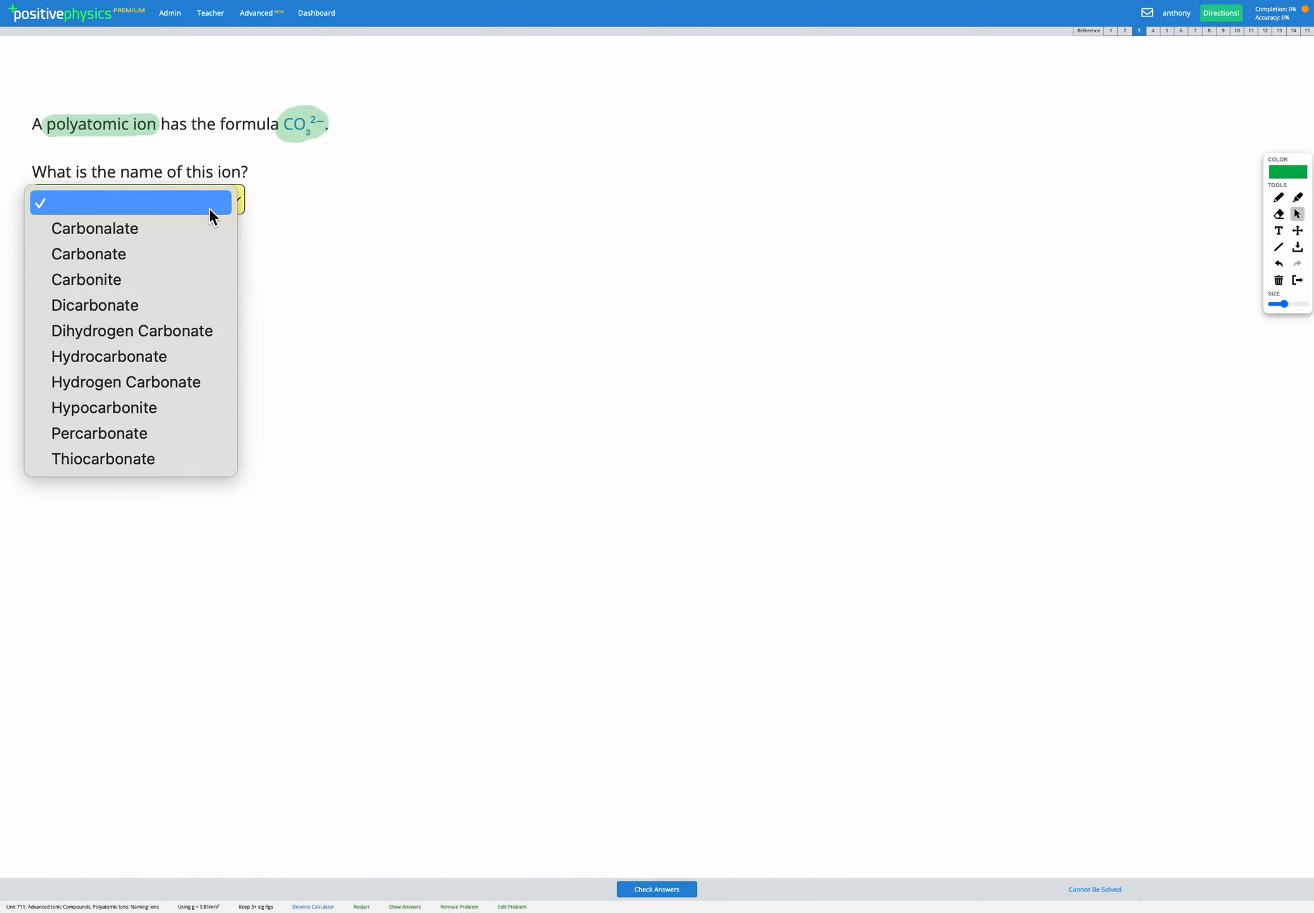
pyautogui.click(131, 203)
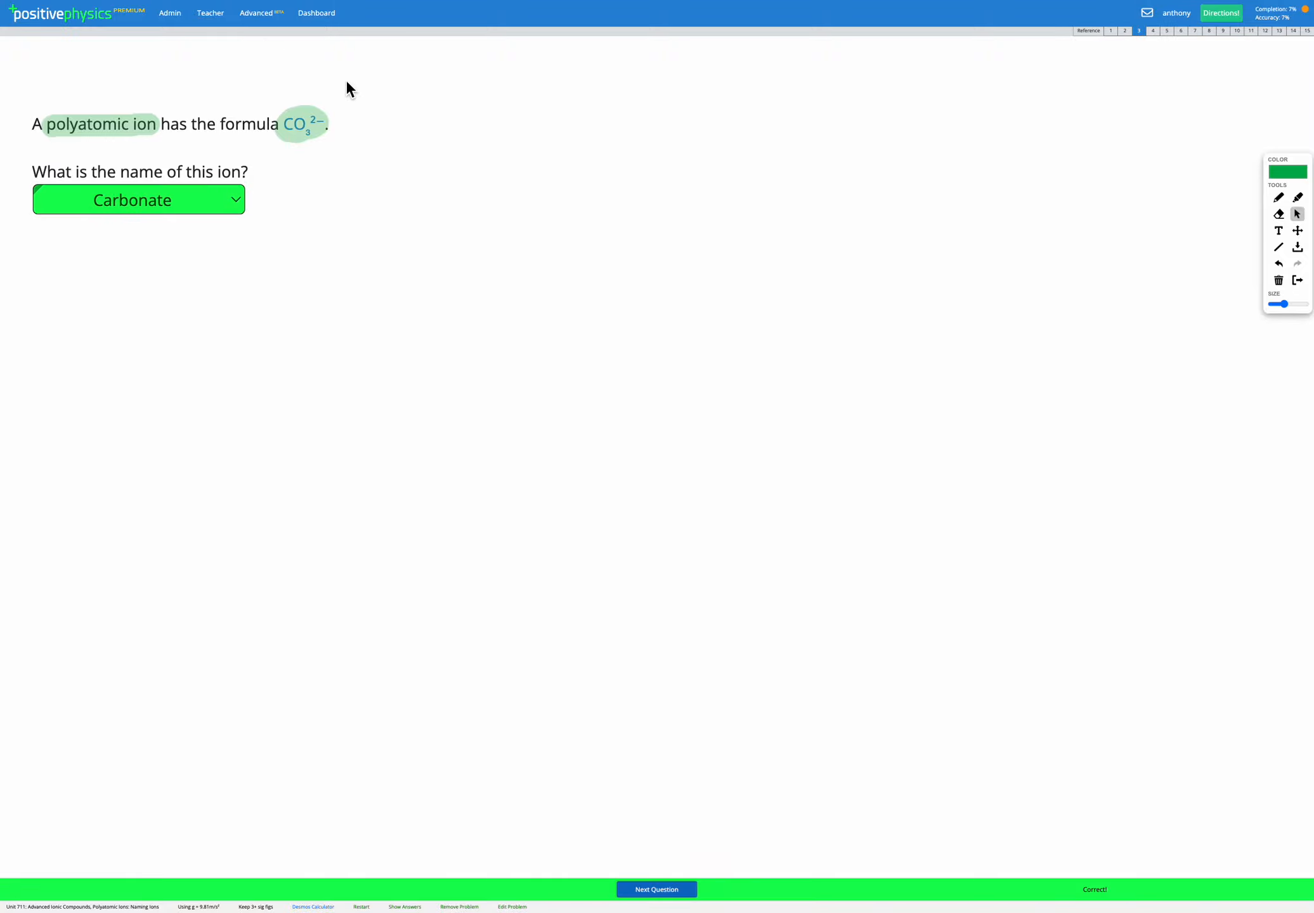
pyautogui.moveTo(347, 239)
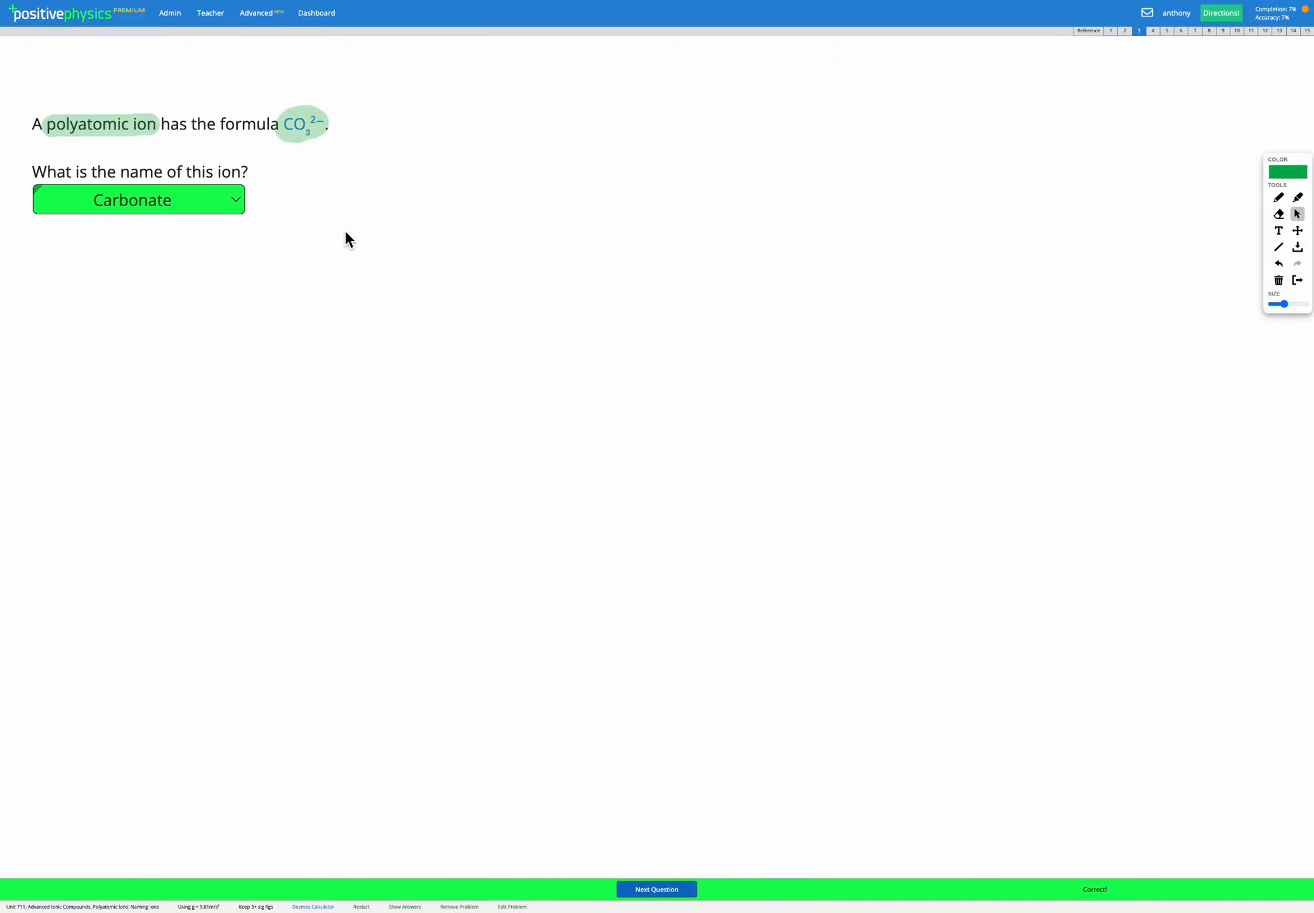